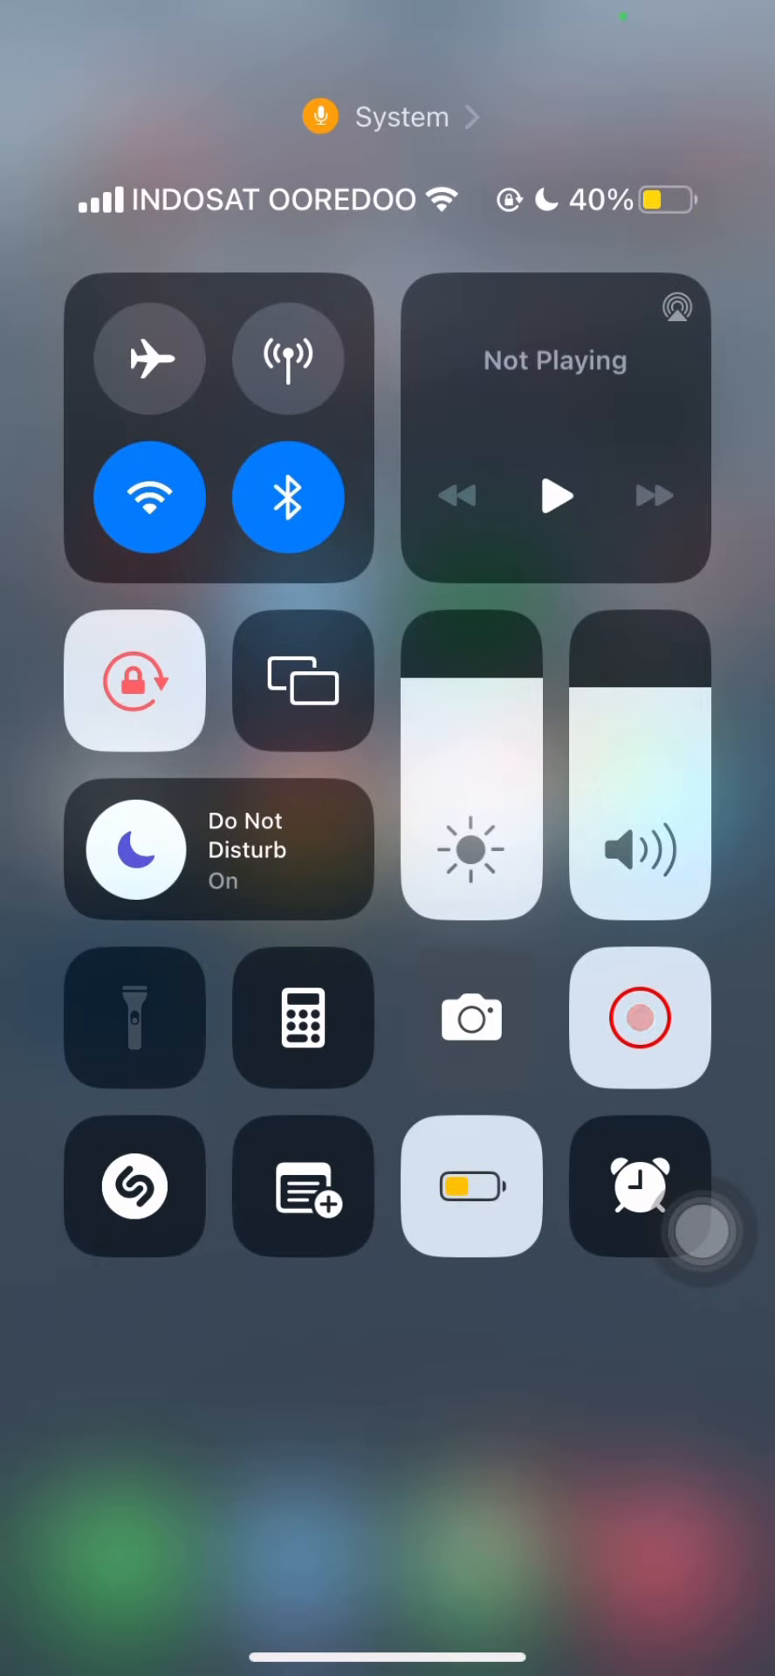
# - Launch Camera from Control Center and switch to video mode
pyautogui.click(470, 1018)
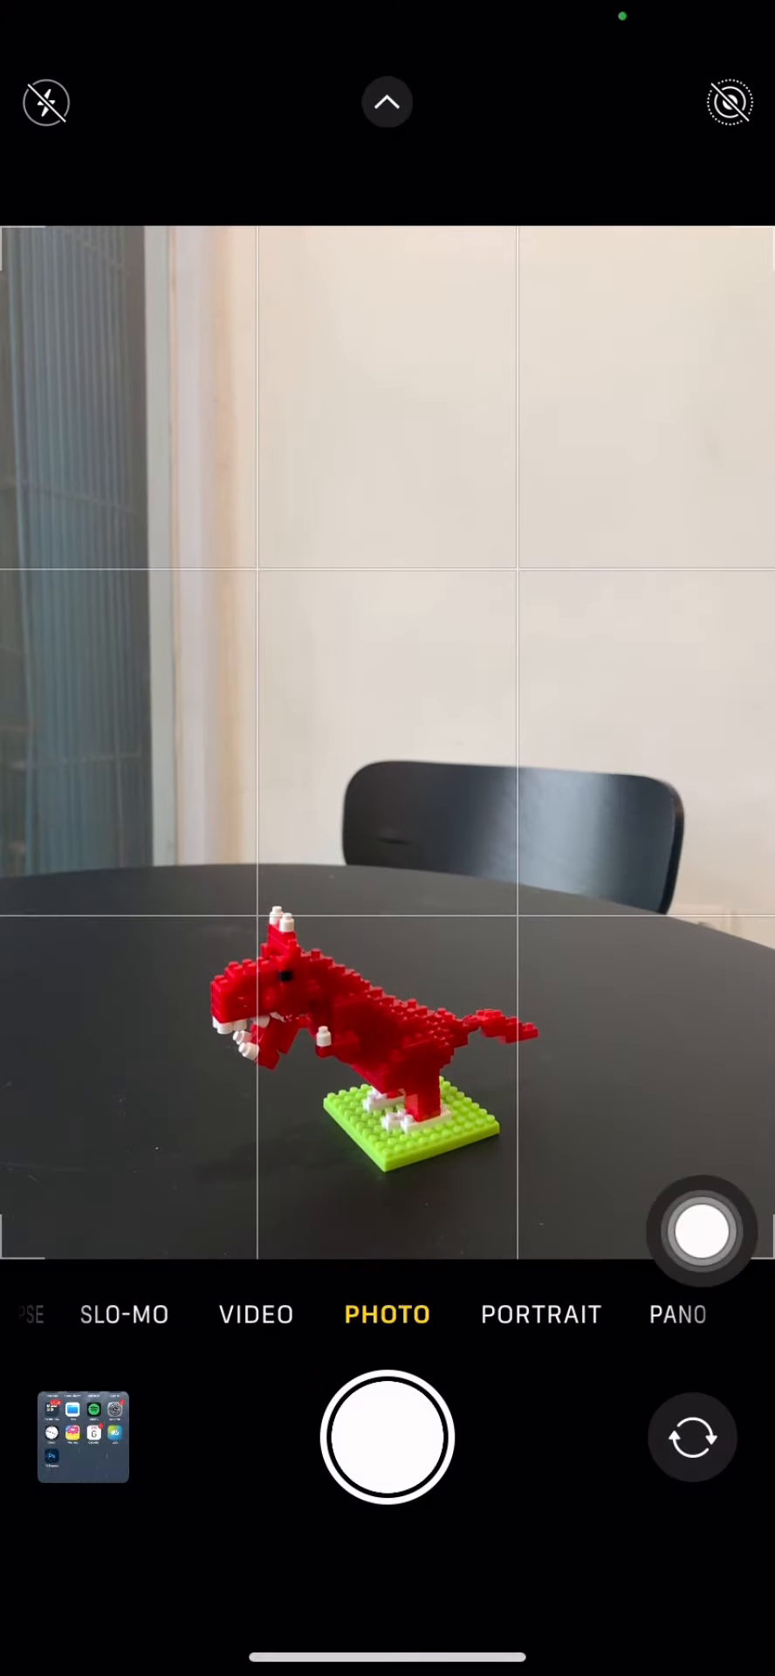
pyautogui.click(387, 1437)
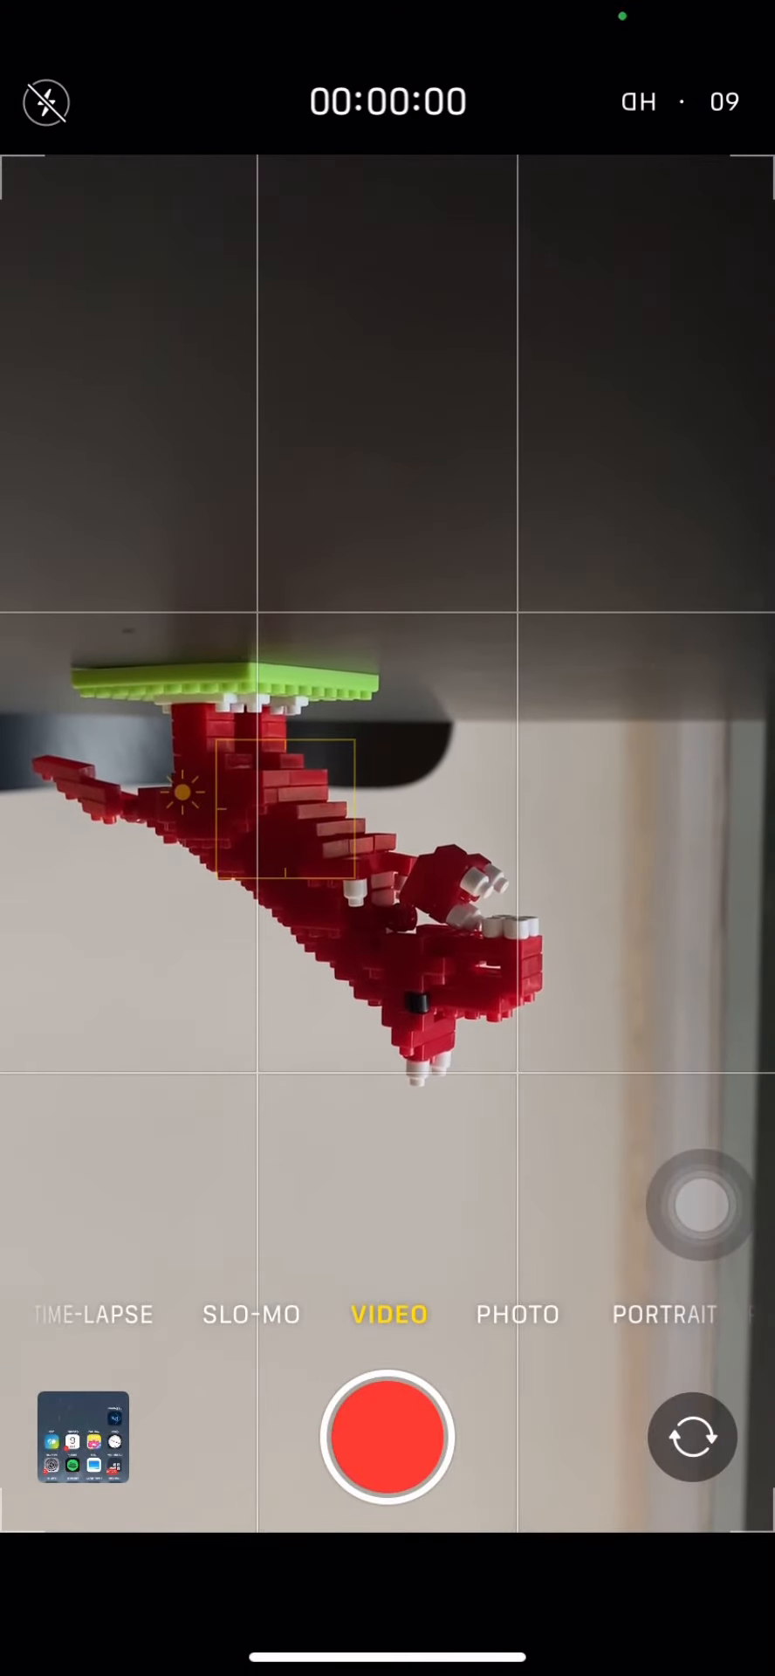
# - Start recording the upside-down red LEGO dinosaur
pyautogui.click(387, 1435)
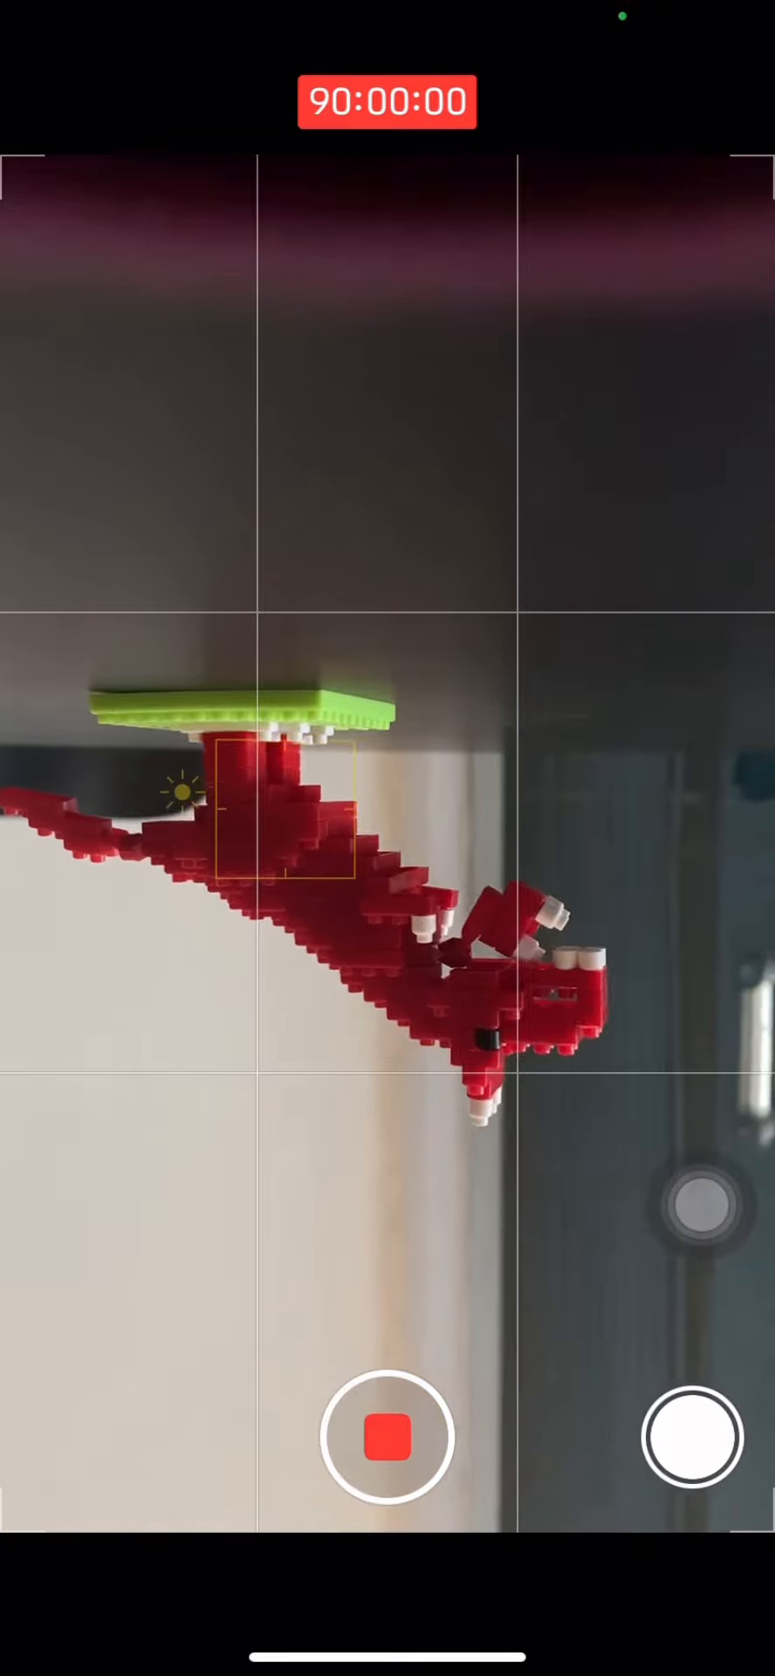